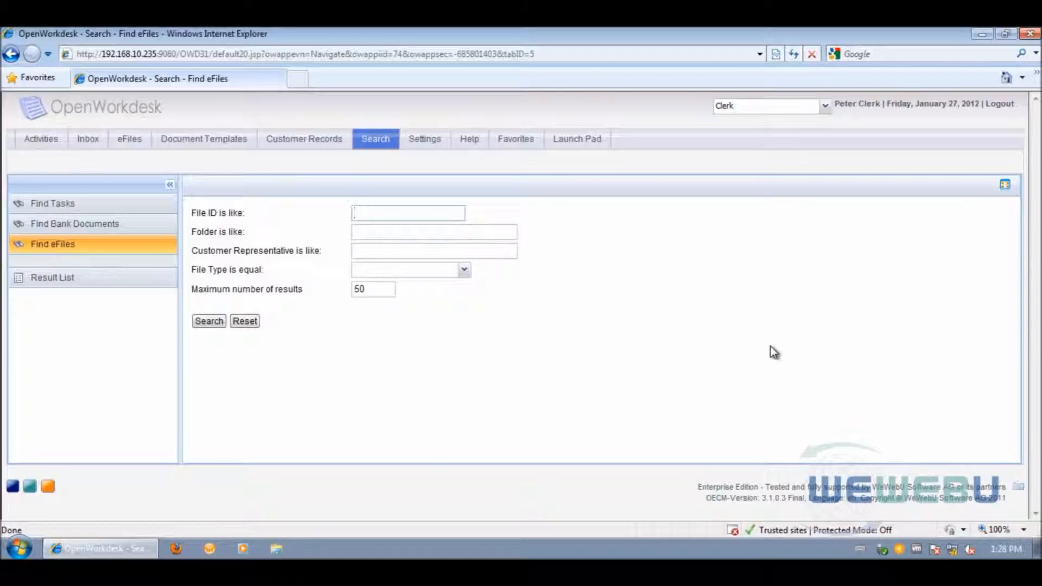
Step: Open e-file 20110624-VIP-29 from the eFiles area and start a New Task for its Application FN document
left_click(408, 213)
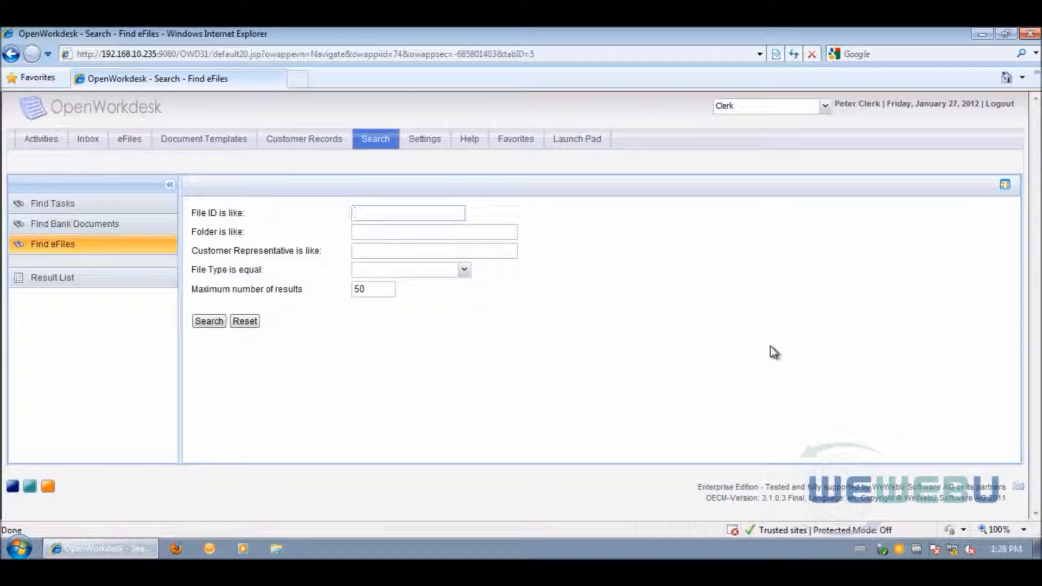
left_click(407, 213)
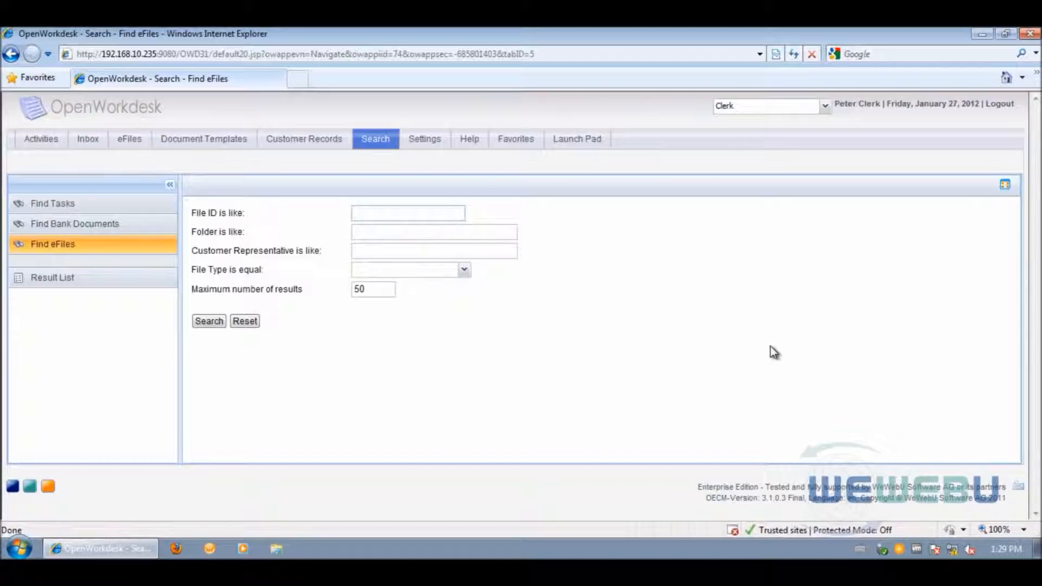
left_click(407, 213)
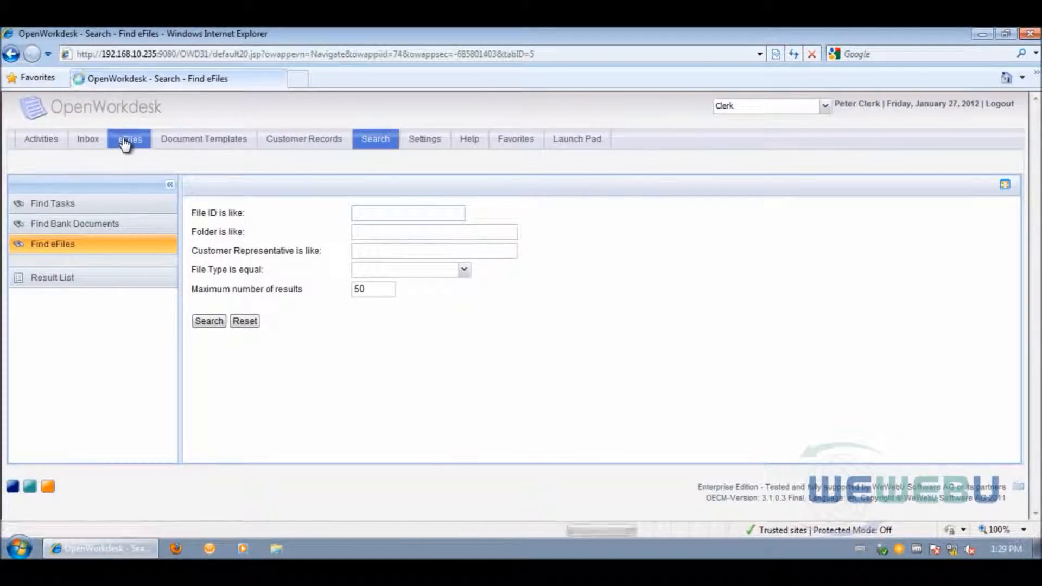
left_click(128, 139)
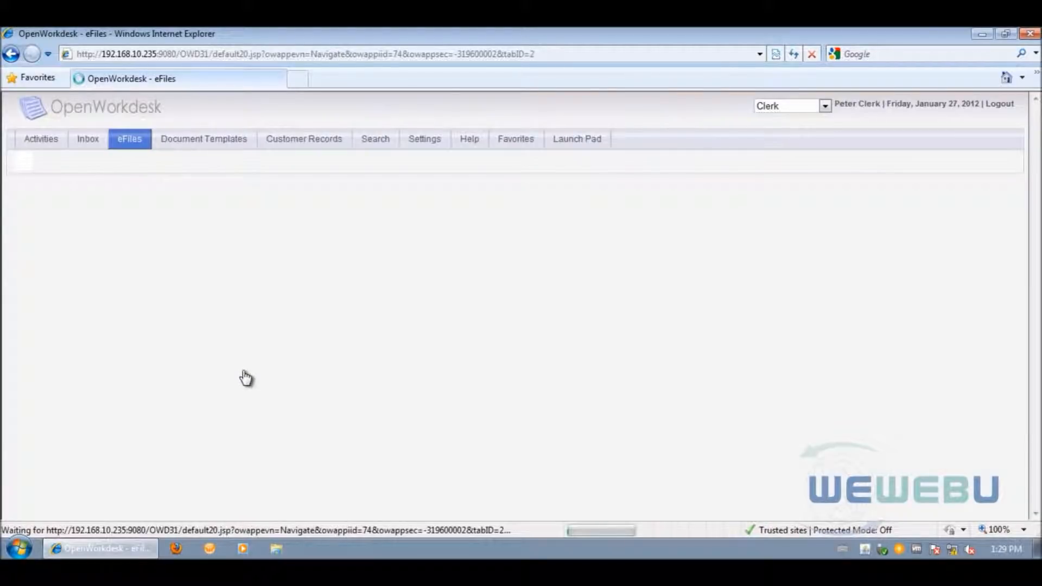
left_click(128, 139)
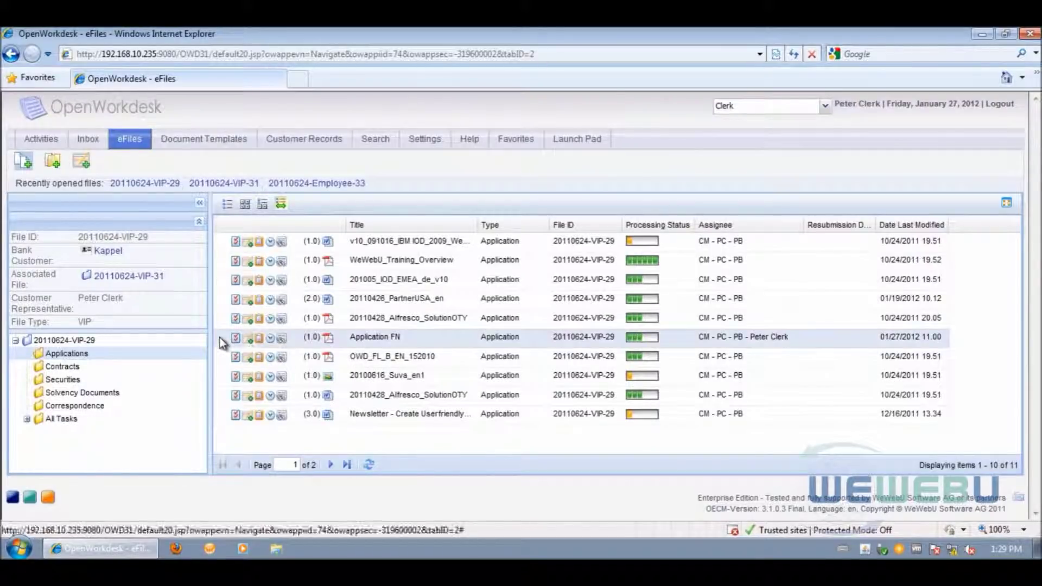
mouse_move(425, 341)
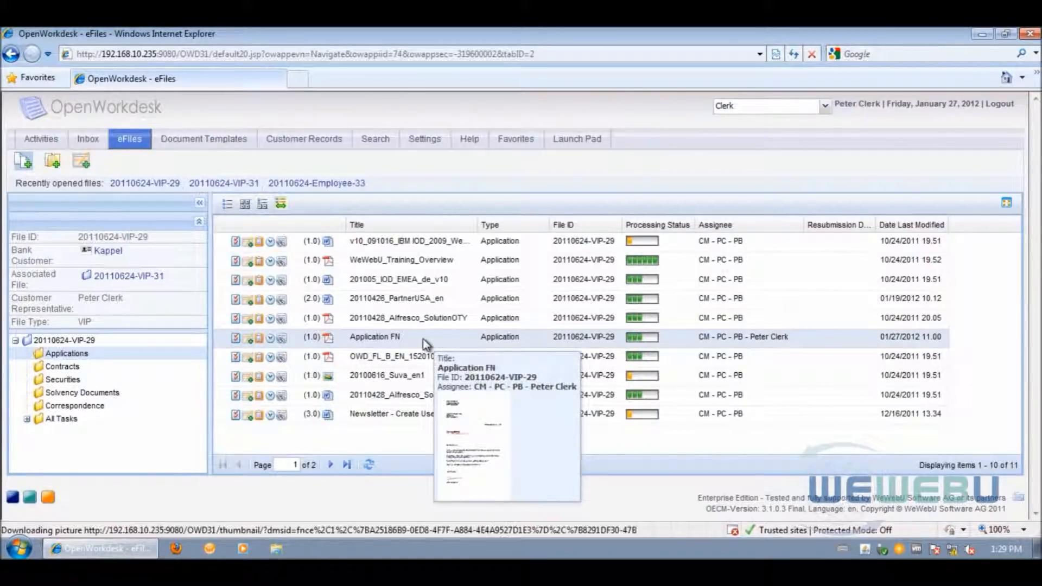
mouse_move(263, 484)
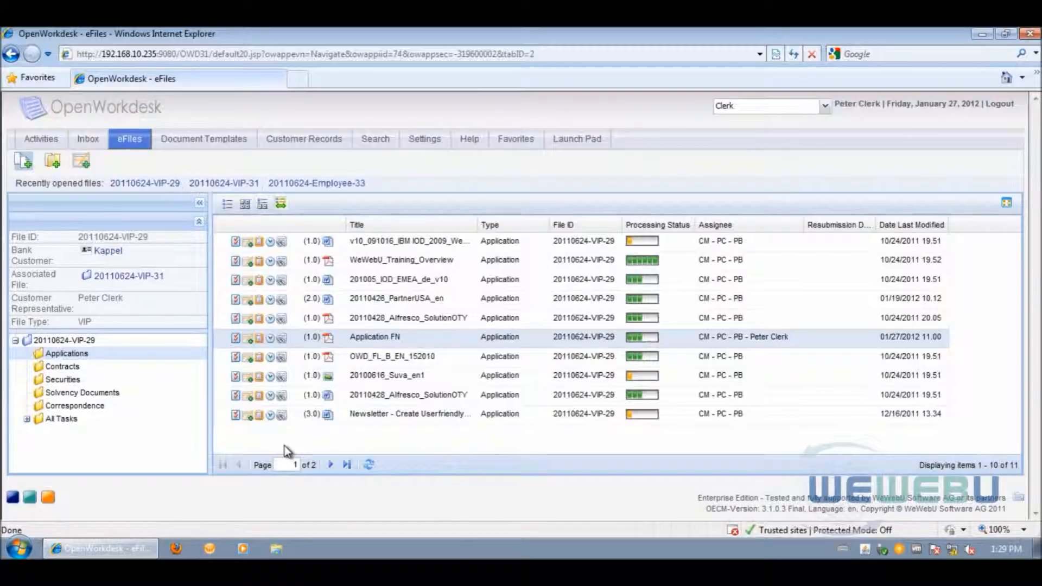
mouse_move(388, 378)
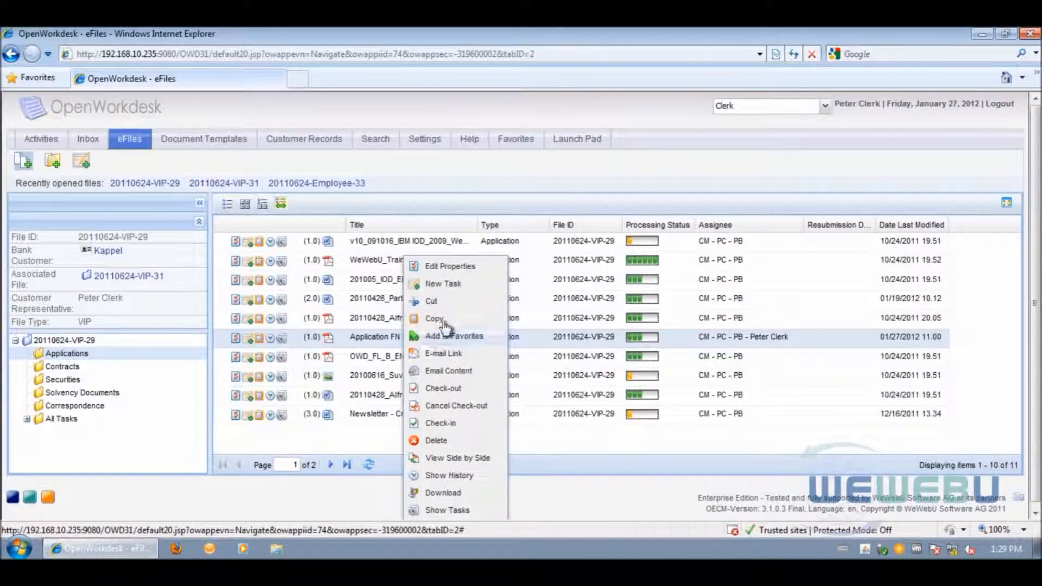
mouse_move(451, 287)
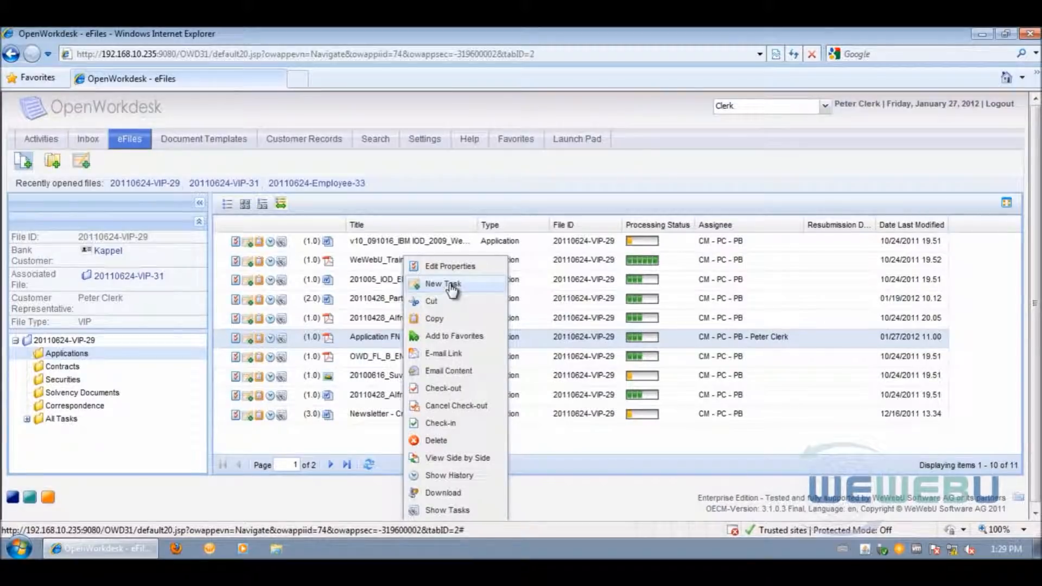
left_click(442, 284)
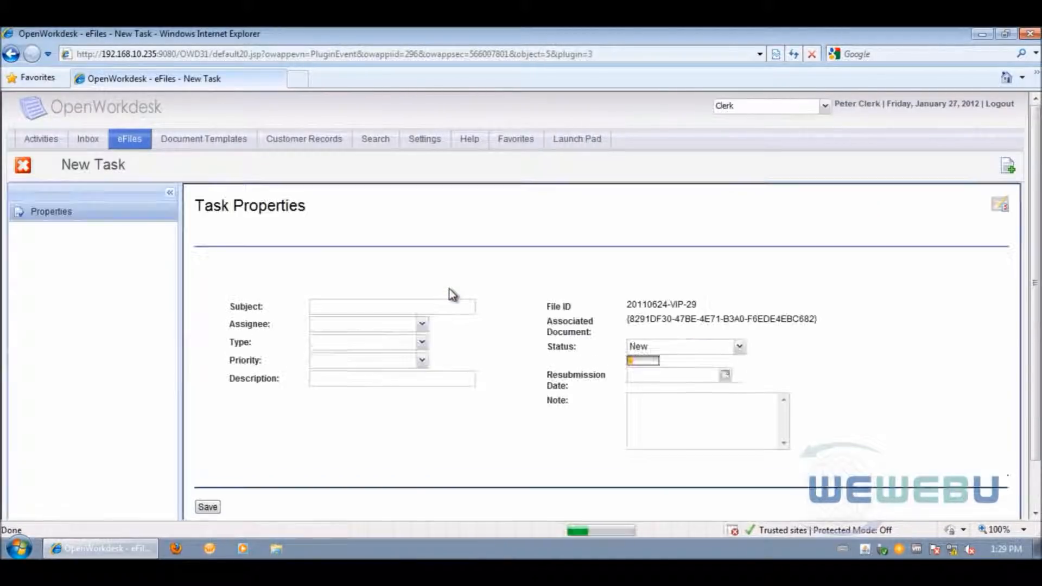
mouse_move(391, 225)
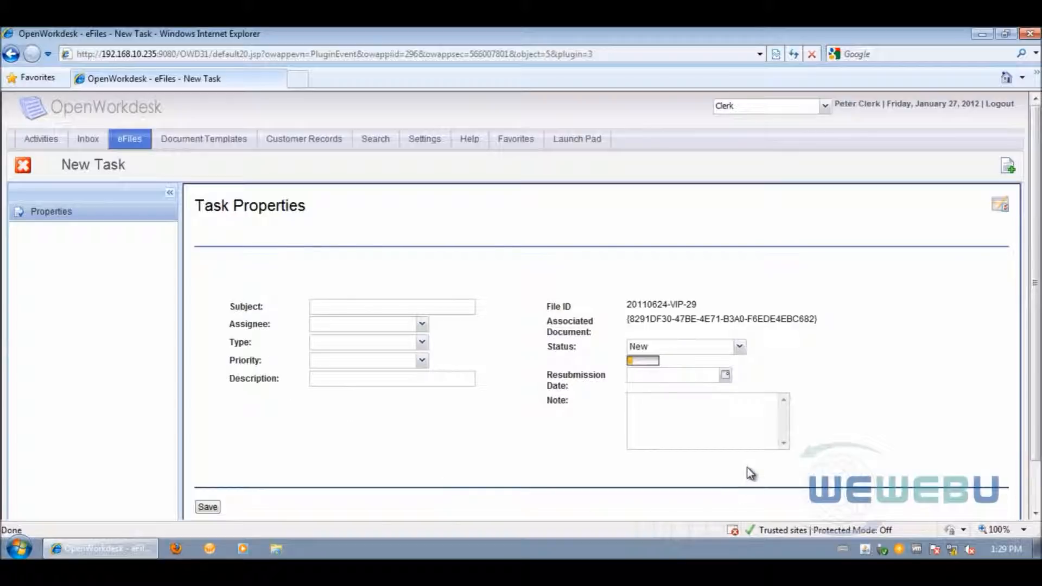
Step: Enter subject 'Review application', assign the CM - PC - PB clerk, keep type Review, set Normal priority and begin the description
left_click(392, 306)
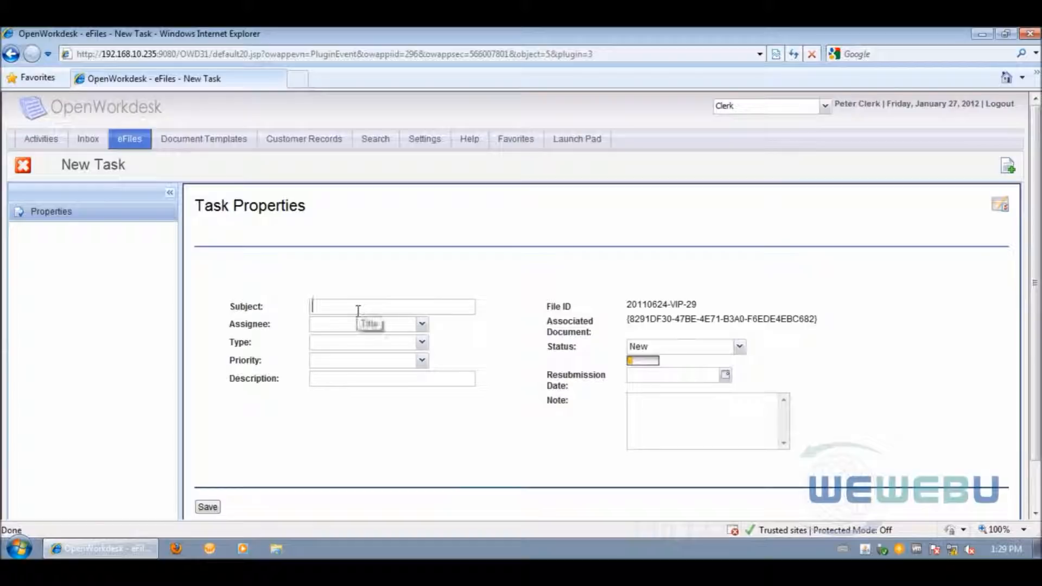
type("Review application")
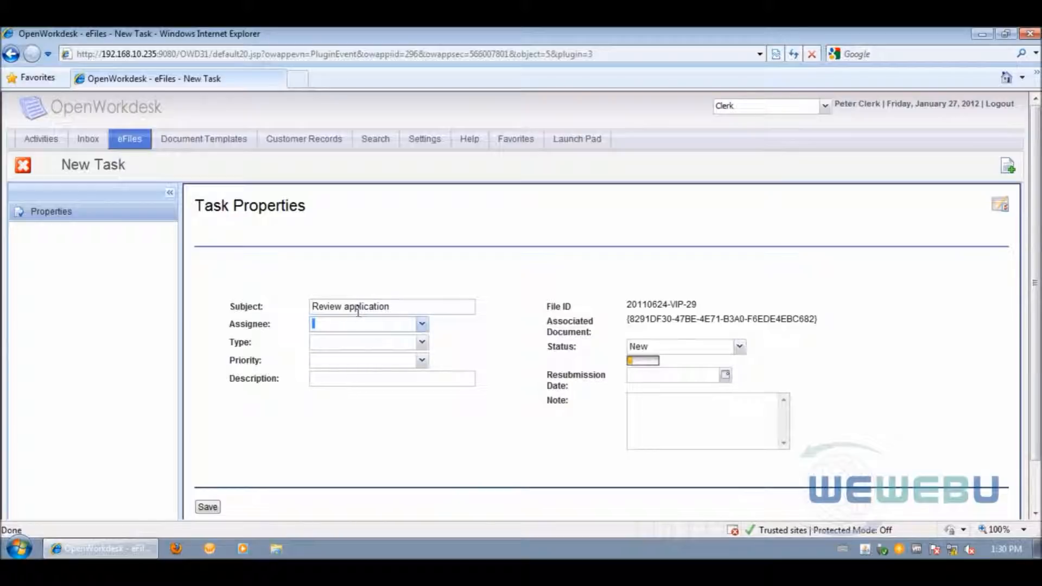
left_click(421, 323)
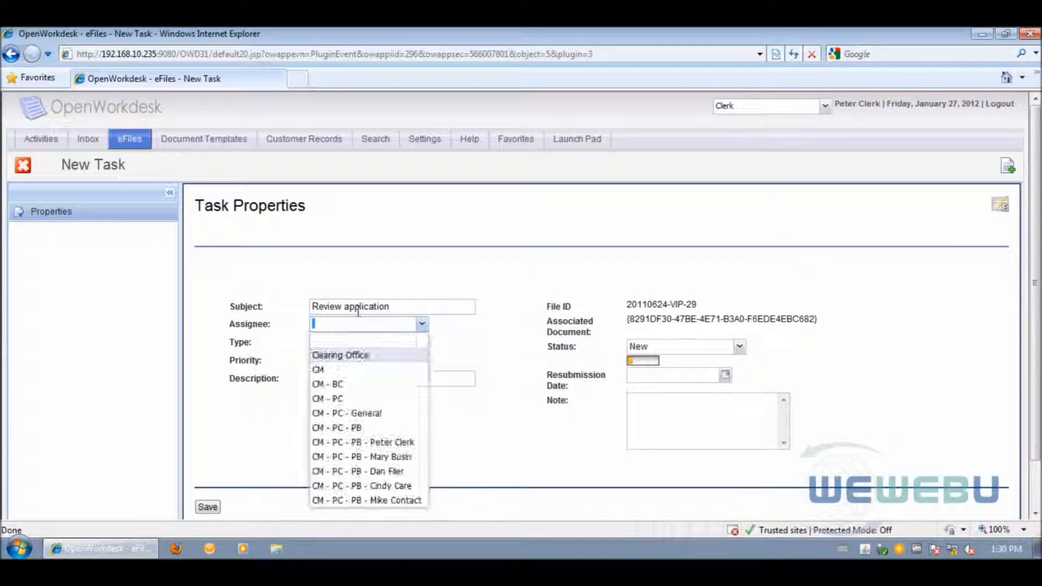
left_click(360, 443)
type("Rev")
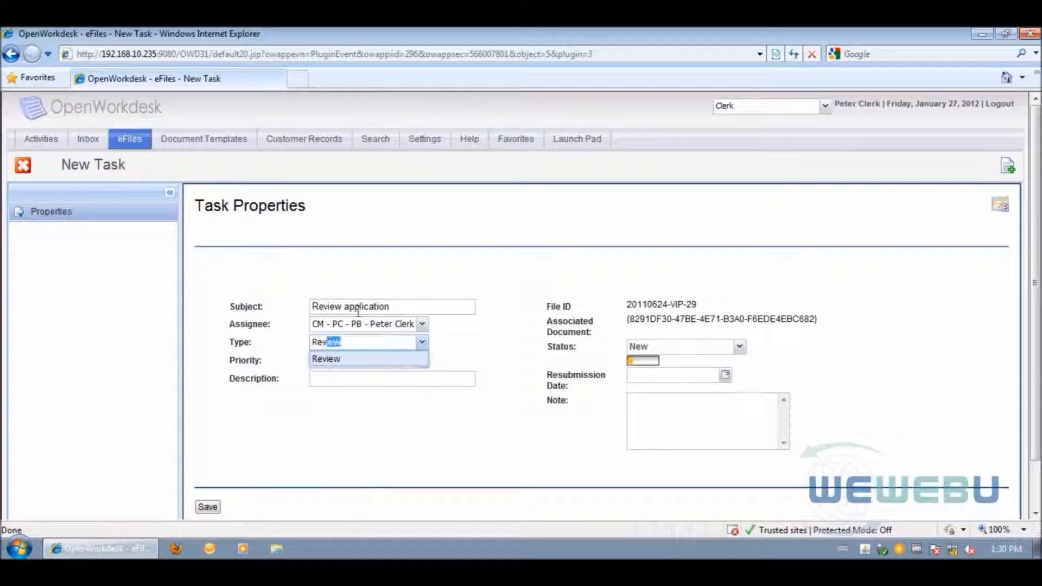
left_click(326, 358)
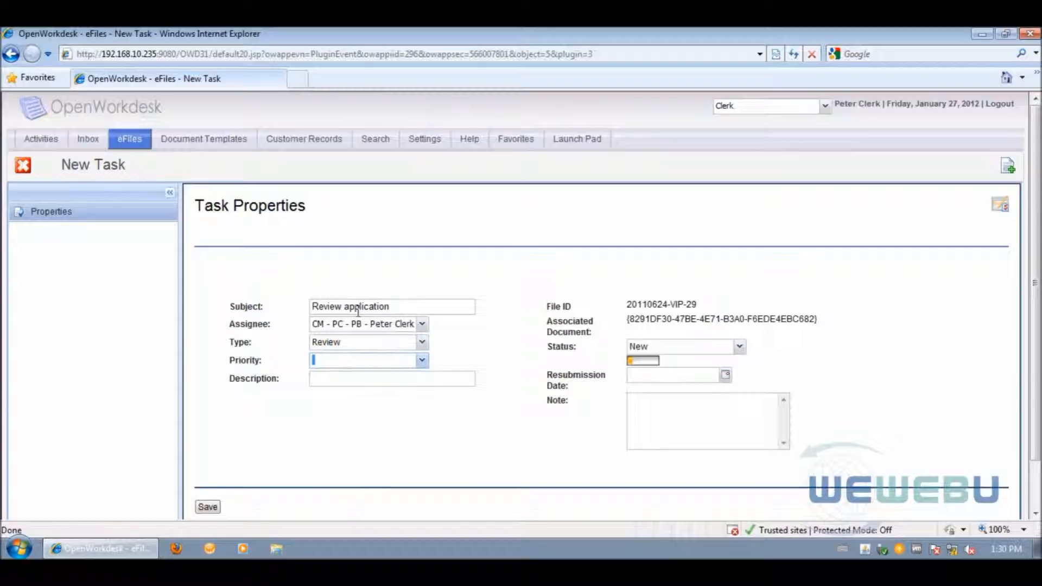
type("Normal")
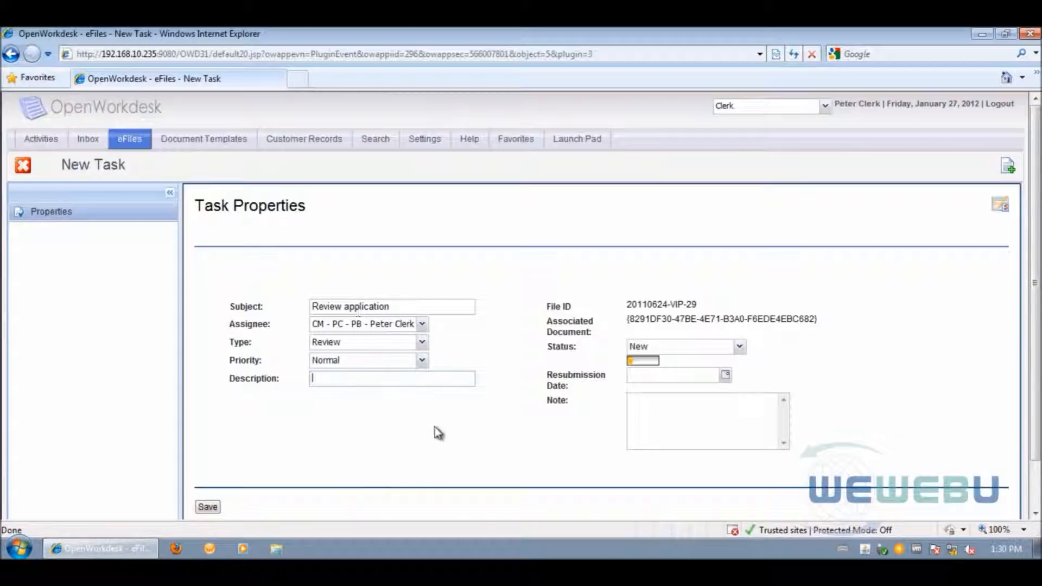
type("Pl")
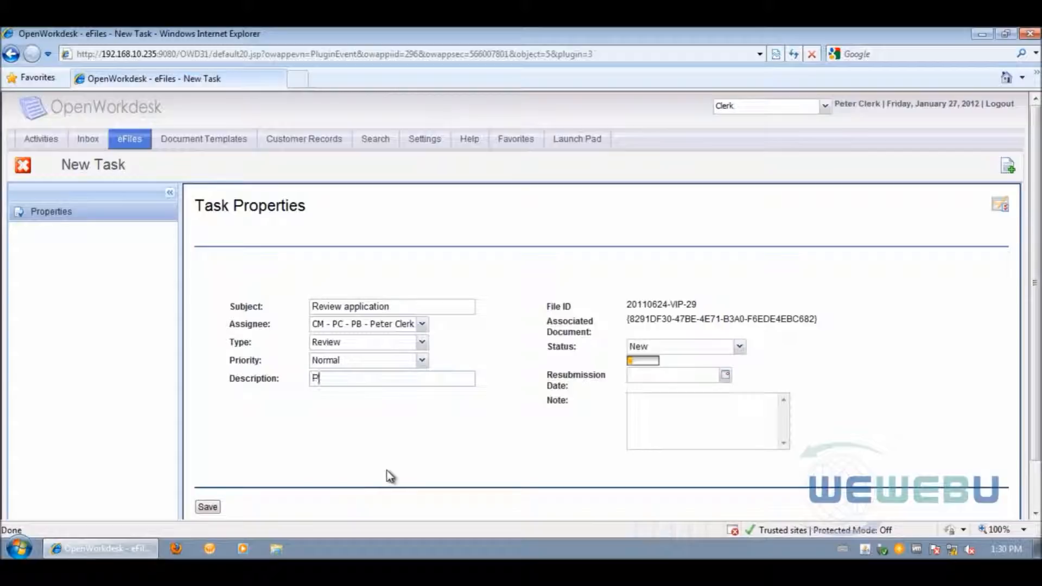
Step: Describe the task as 'Please review application for completion', set resubmission 01/27/2012 and save it
type("lease review this a")
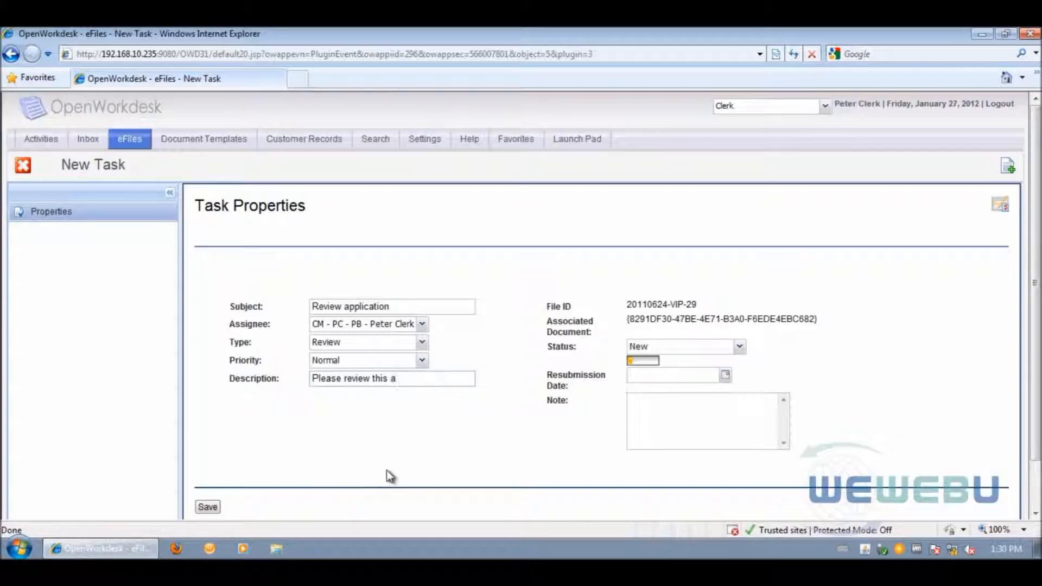
type("pplication for completion")
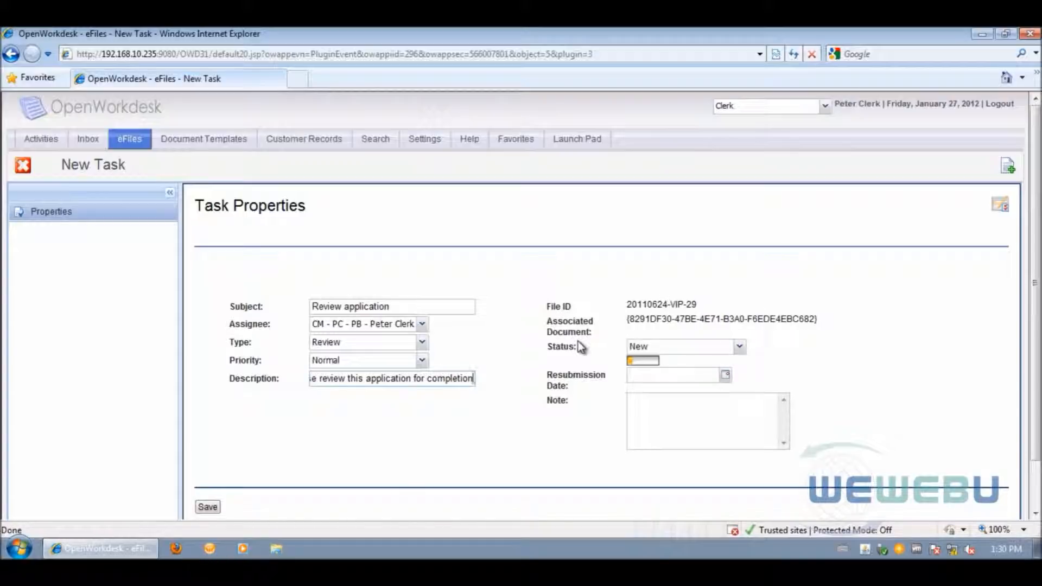
mouse_move(740, 347)
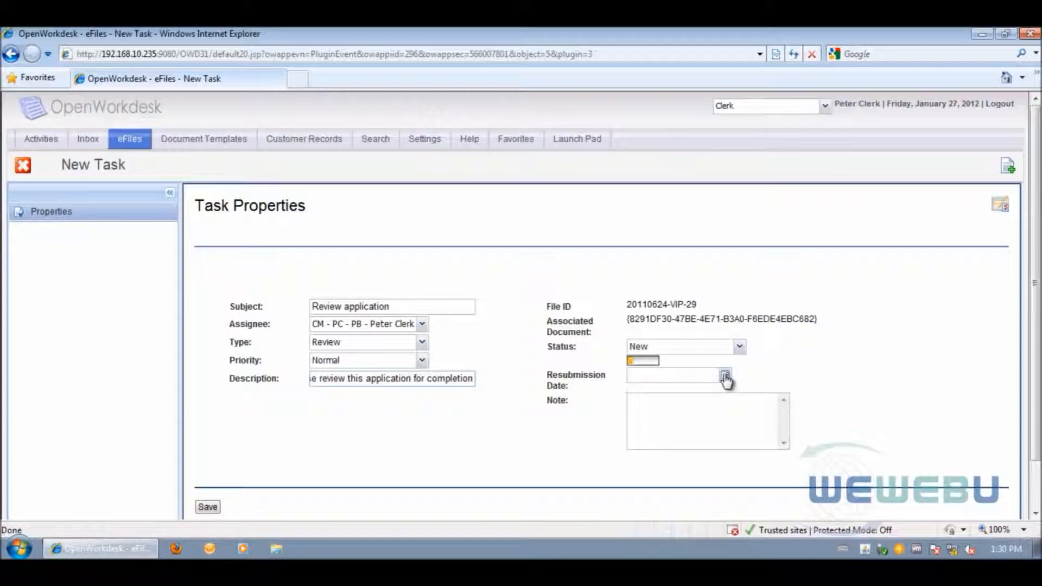
left_click(725, 375)
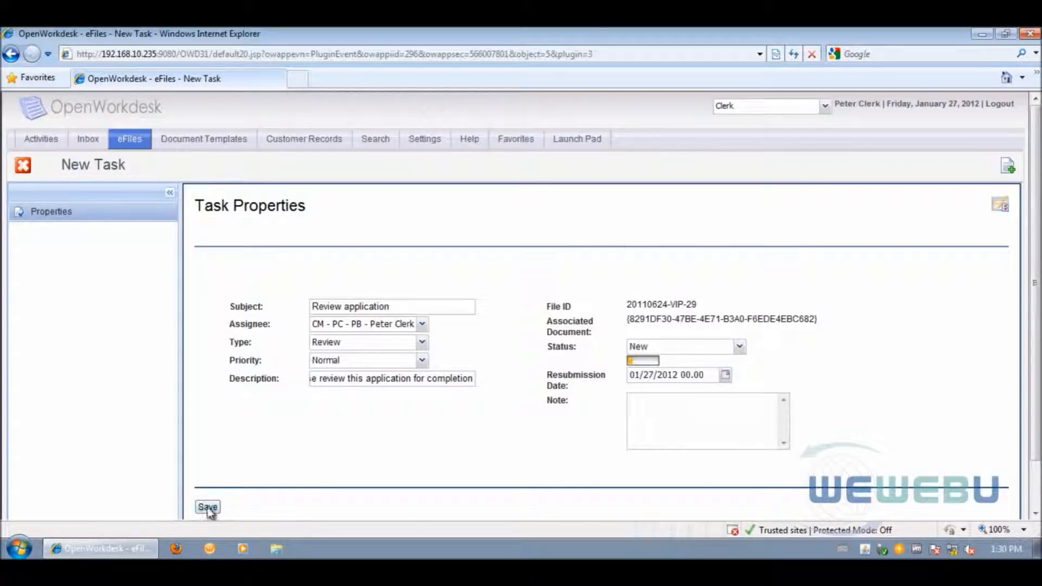
left_click(207, 506)
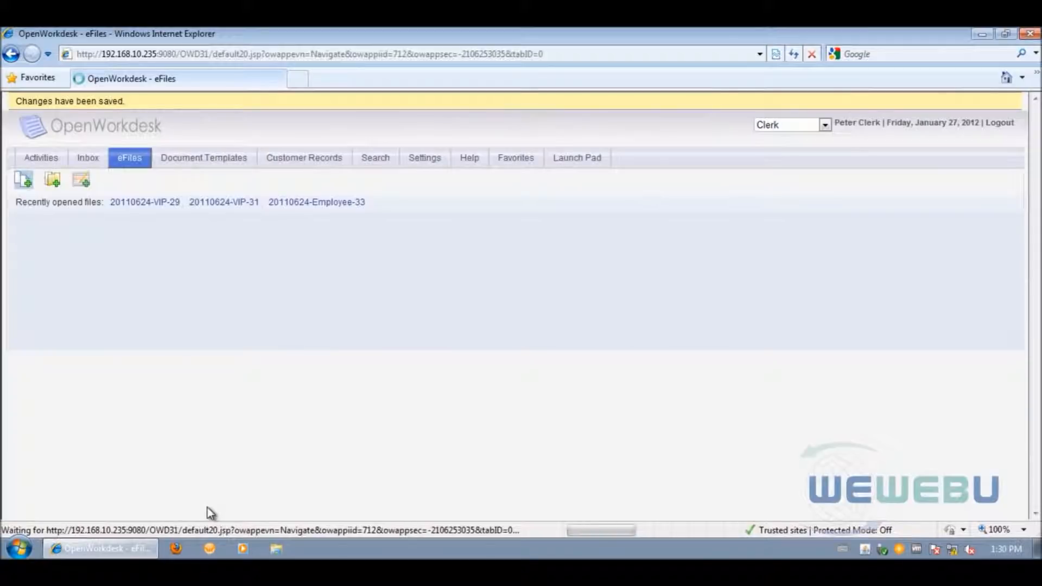
Step: Reopen e-file 20110624-VIP-29 and bring up the actions for its Application FN document
left_click(144, 202)
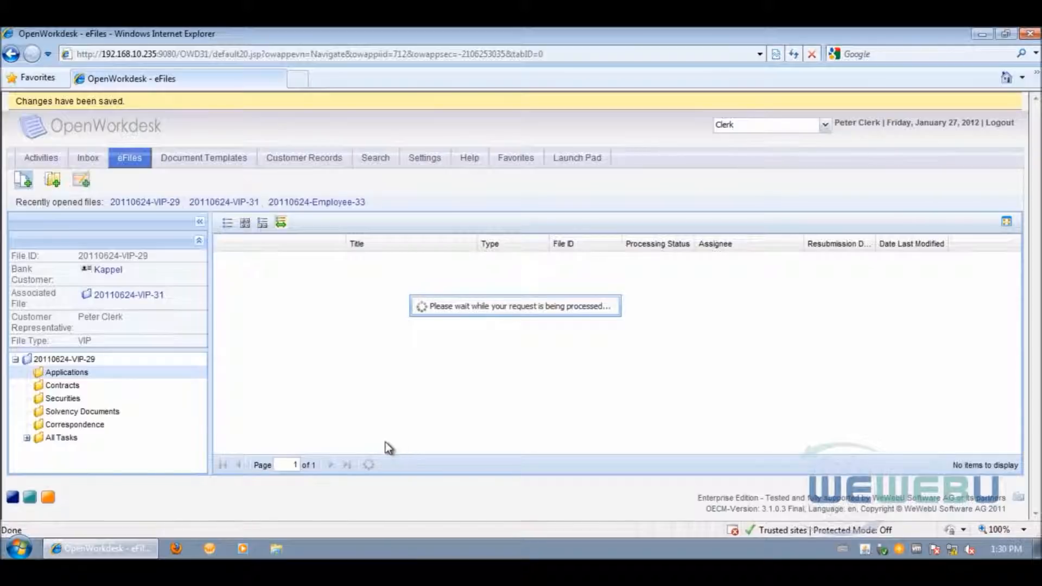
right_click(360, 355)
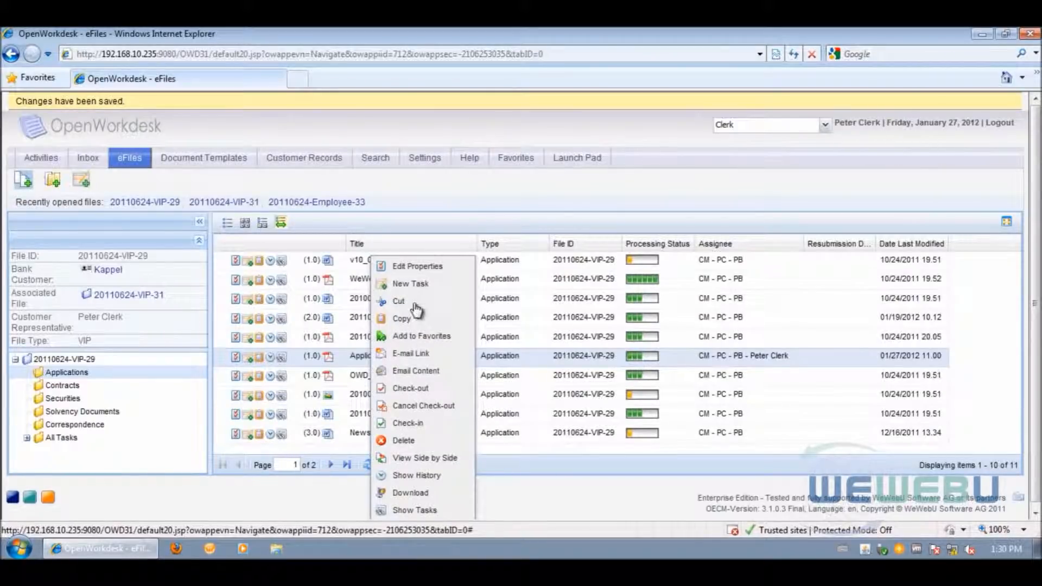
Step: Start a second New Task on Application FN with subject 'Approval required'
left_click(410, 283)
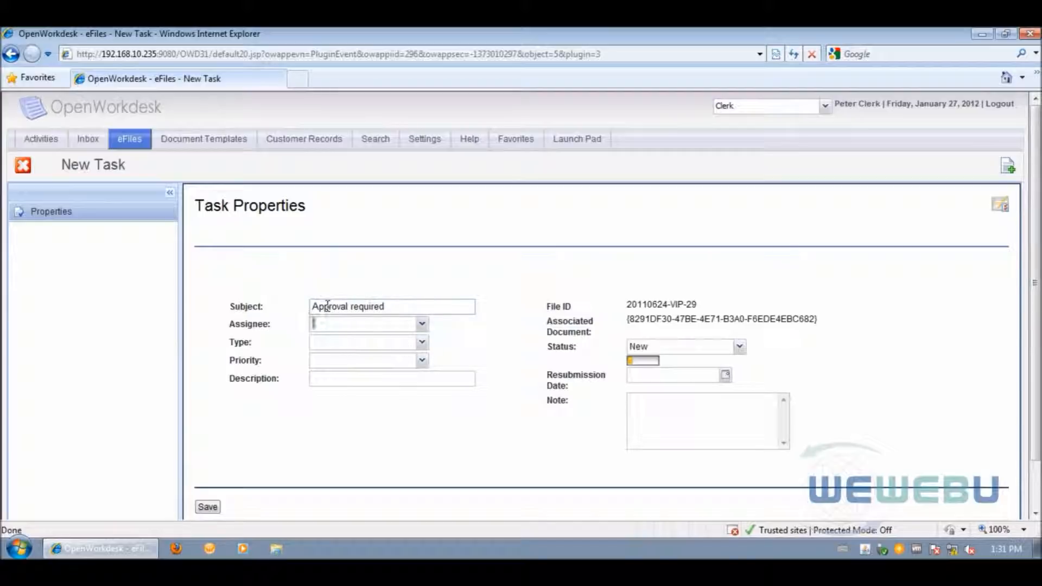
Step: Assign 'Approval required' to the CM - PC - PB clerk as an Approval task with Normal priority and save it
left_click(421, 323)
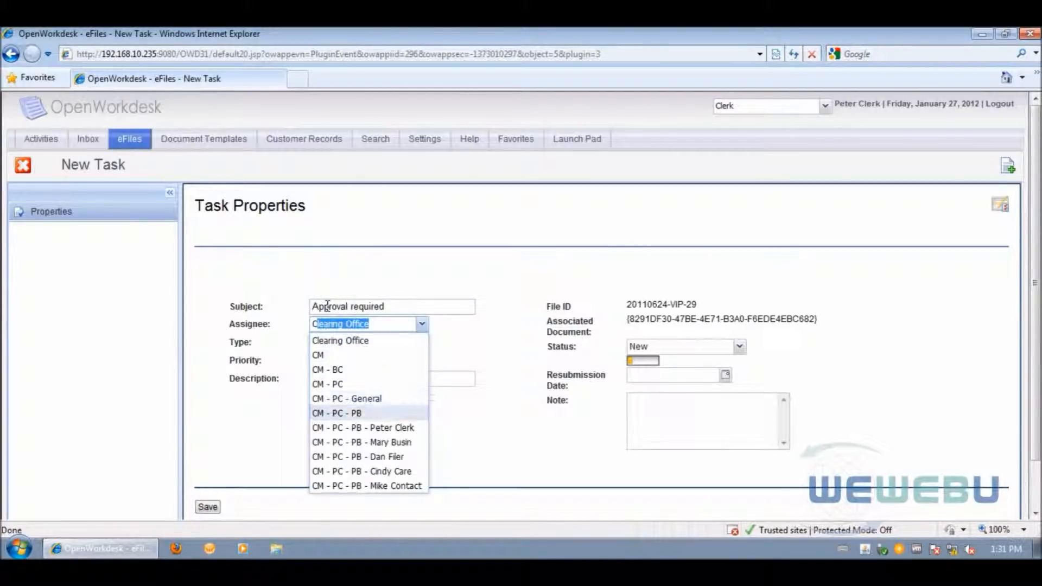
left_click(365, 428)
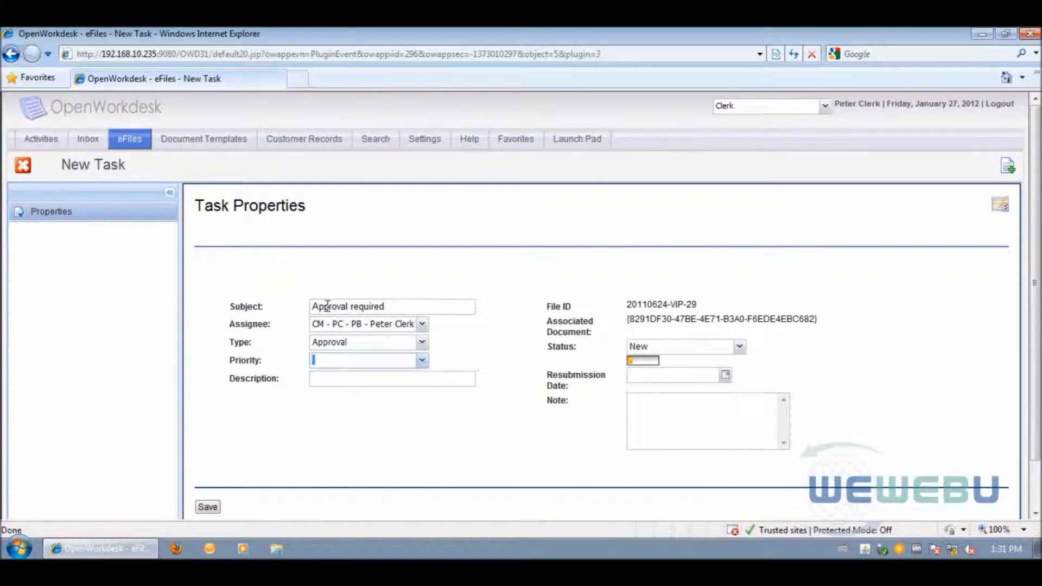
left_click(421, 360)
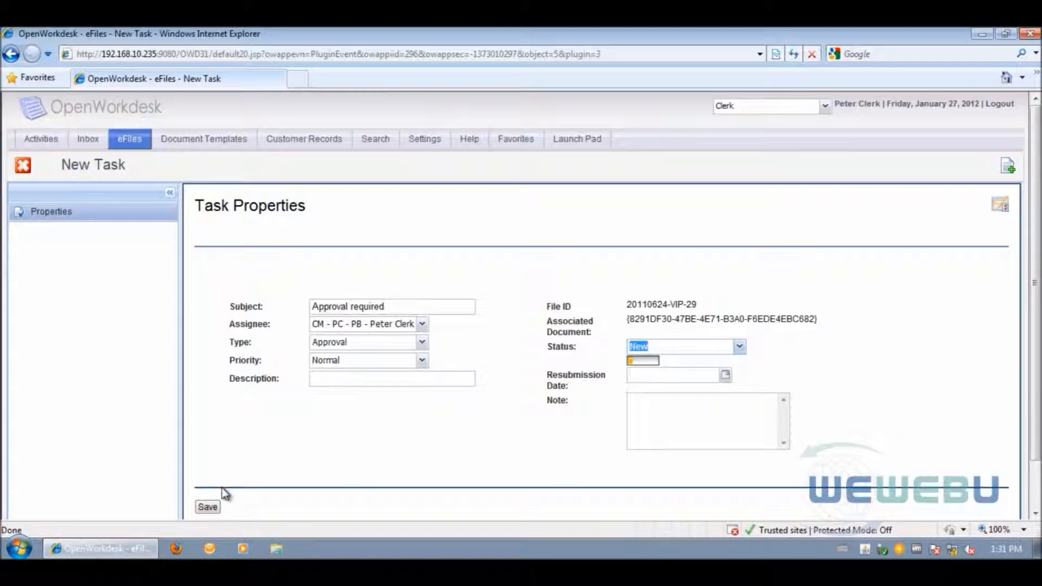
mouse_move(557, 435)
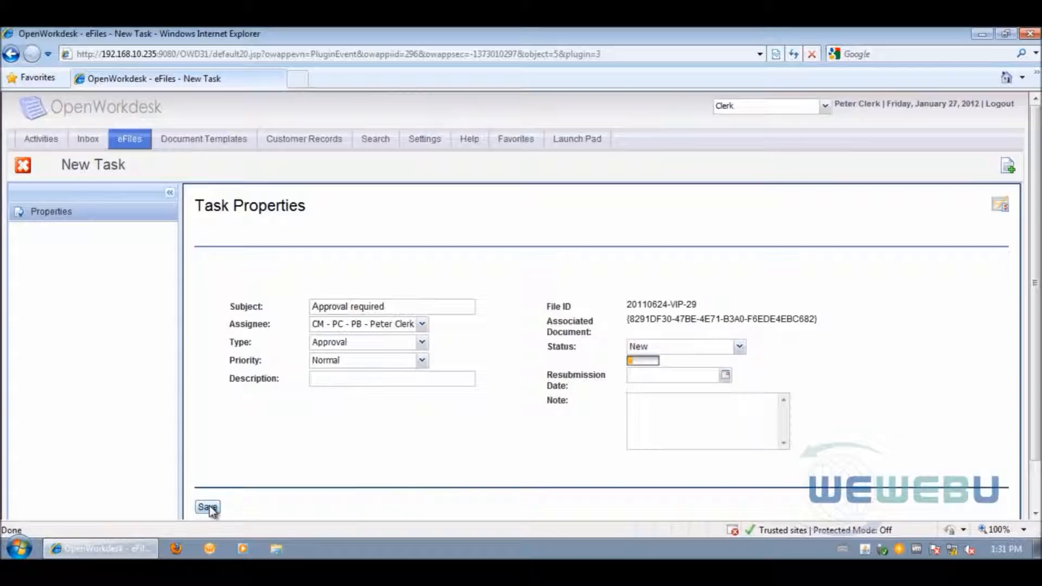
left_click(206, 508)
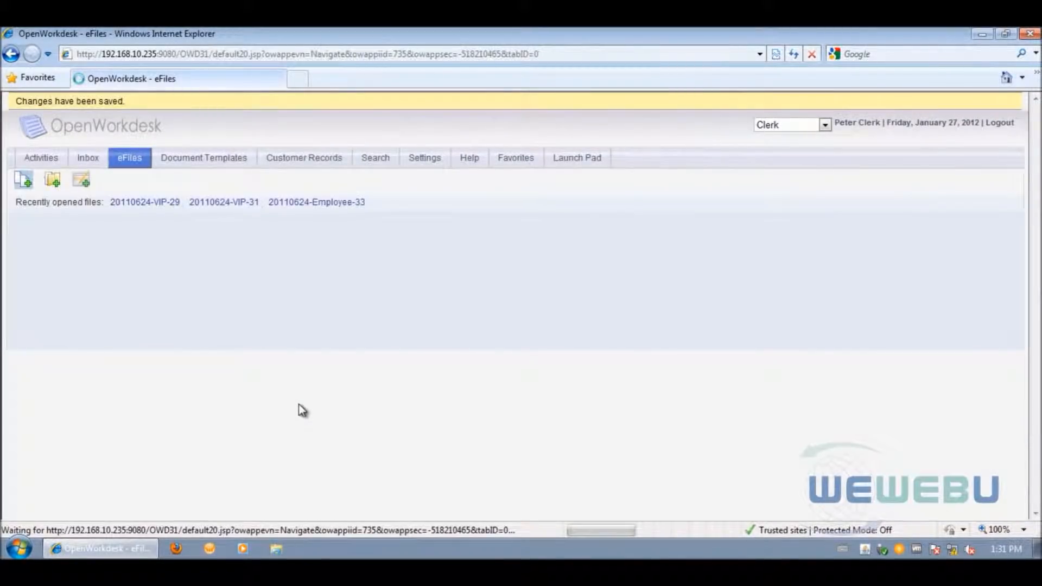
Step: Reopen e-file 20110624-VIP-29 and list its Applications documents
left_click(143, 202)
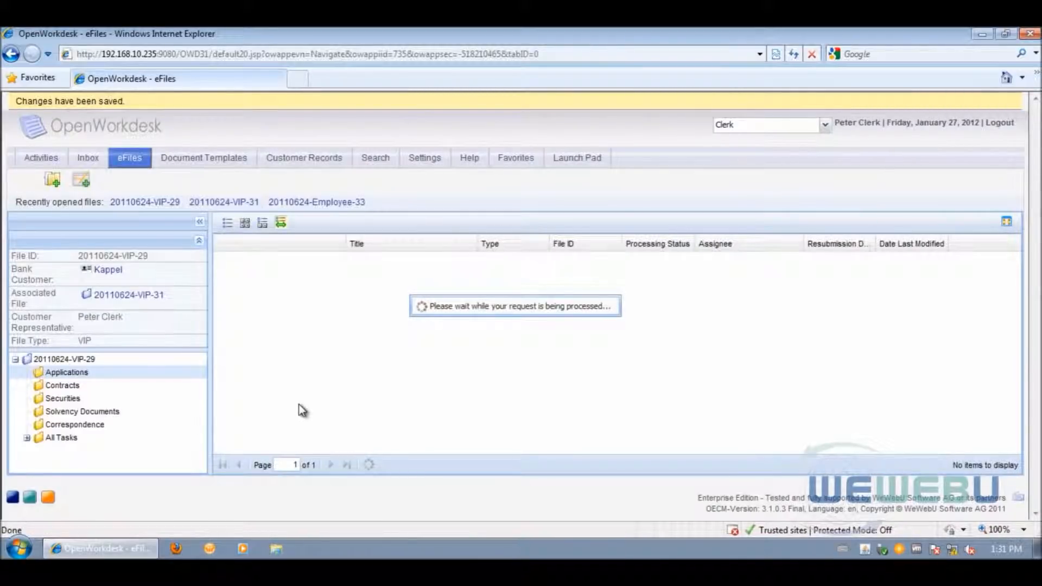
left_click(67, 372)
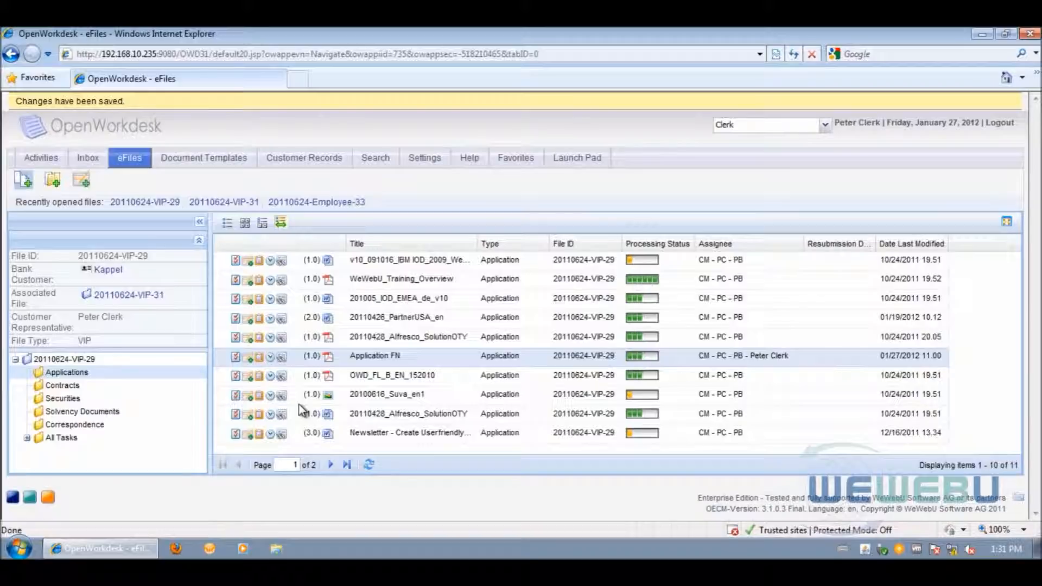
mouse_move(81, 179)
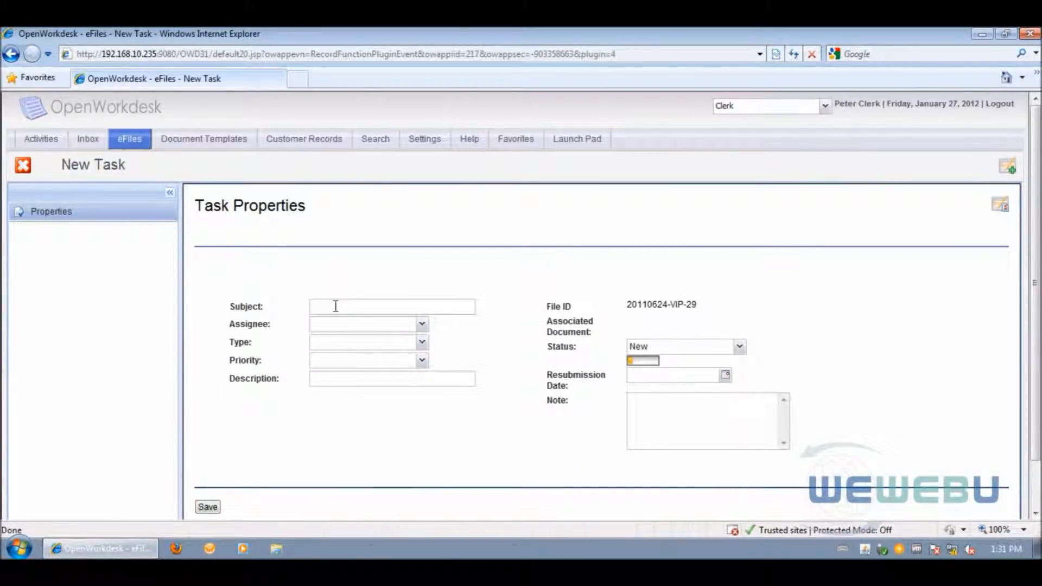
Step: Enter subject 'contact customer after approval' and assign the task to the CM - PC - PB clerk
left_click(391, 306)
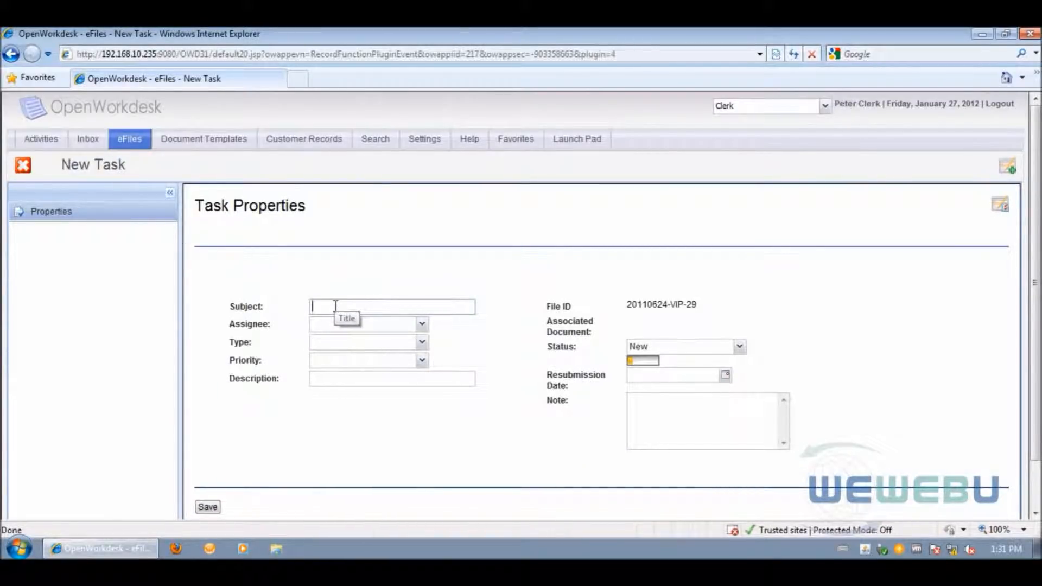
type("contact")
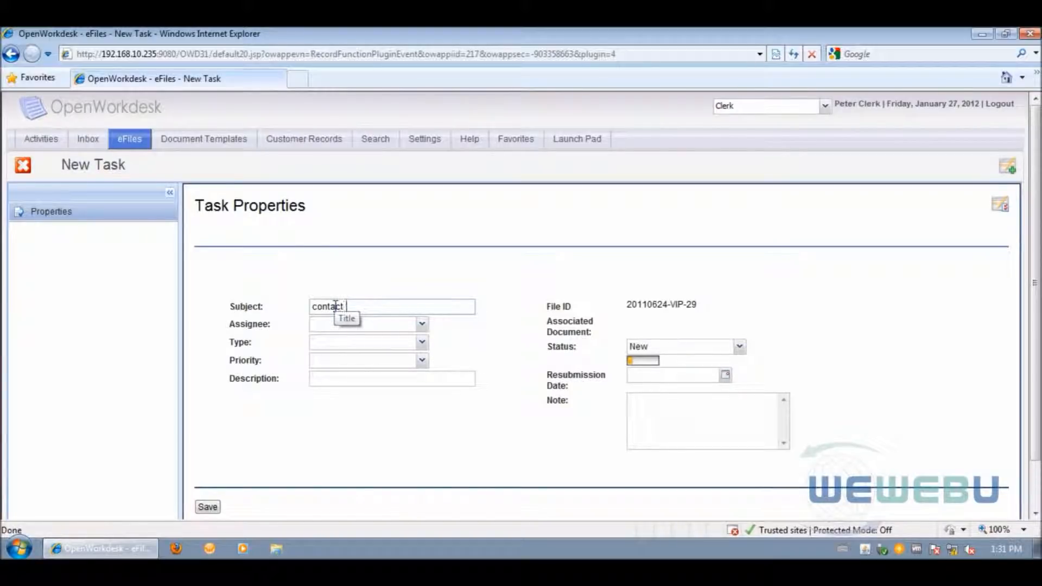
type("customer")
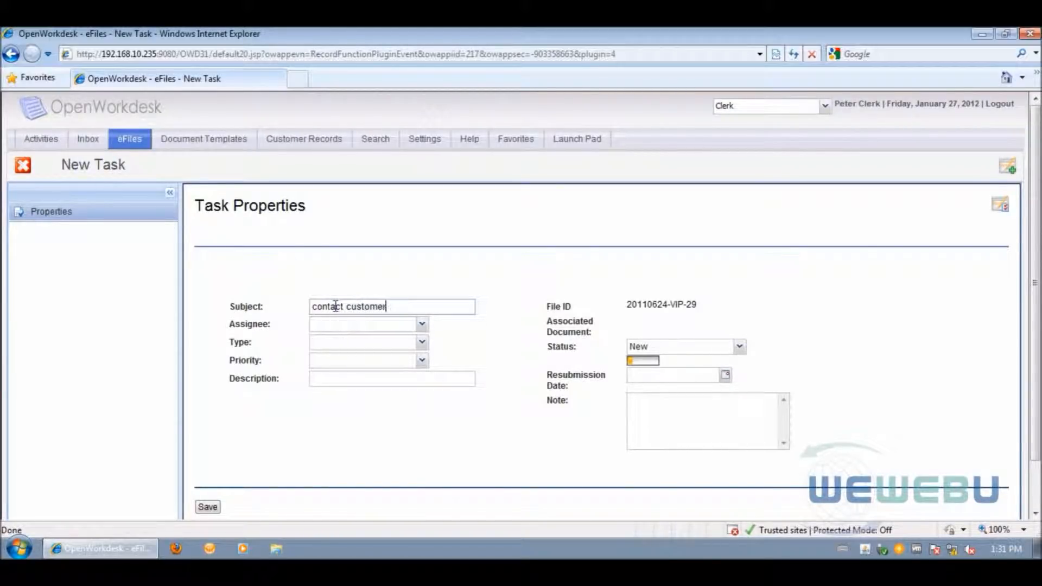
type("after")
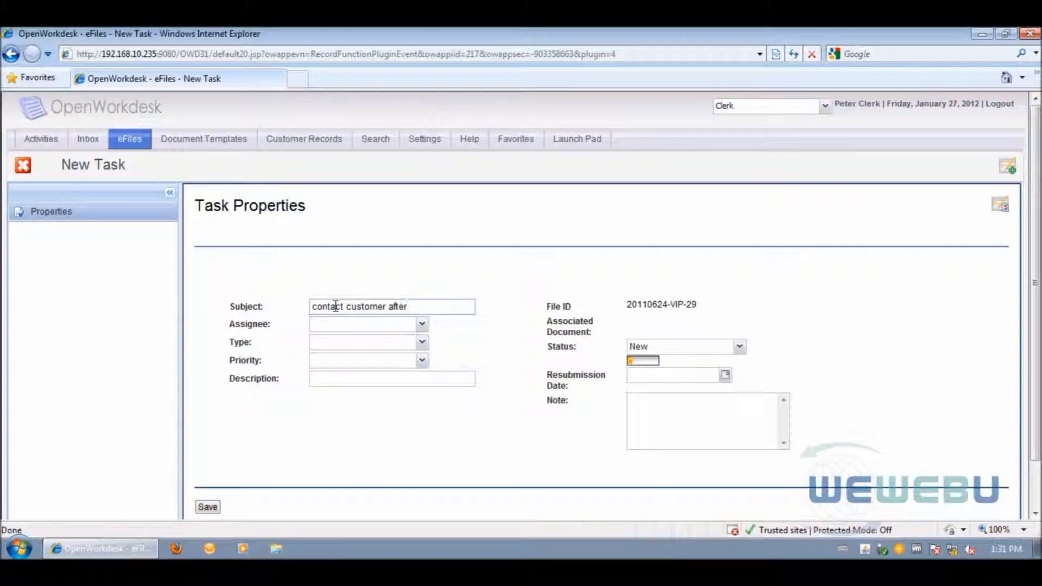
type("approval")
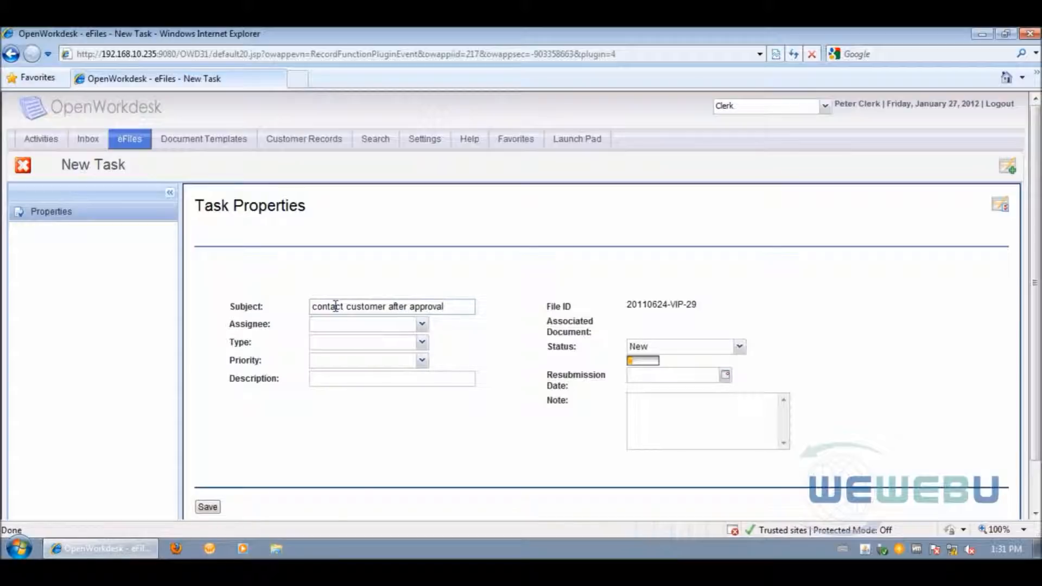
left_click(421, 324)
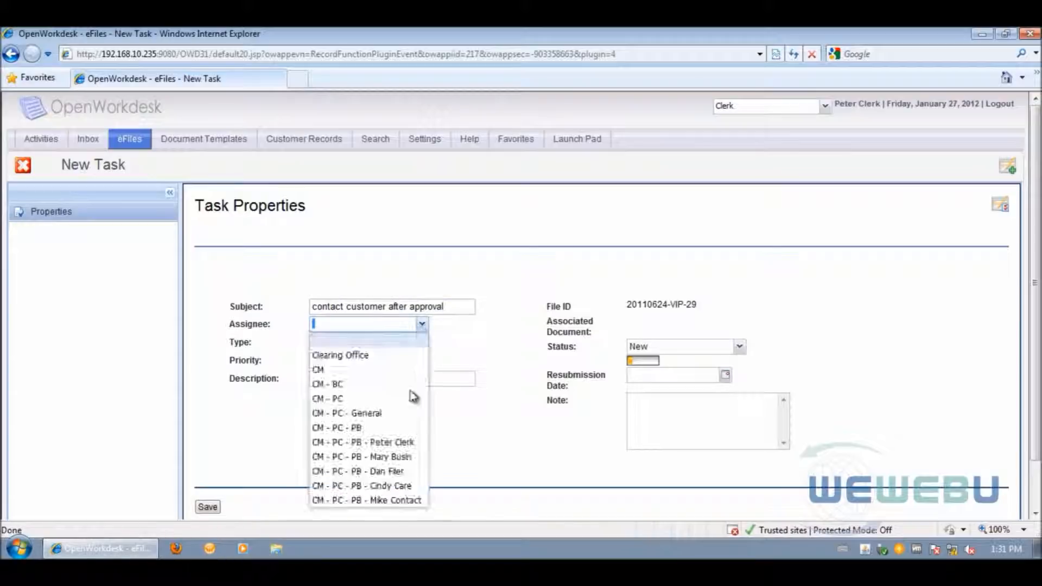
left_click(359, 441)
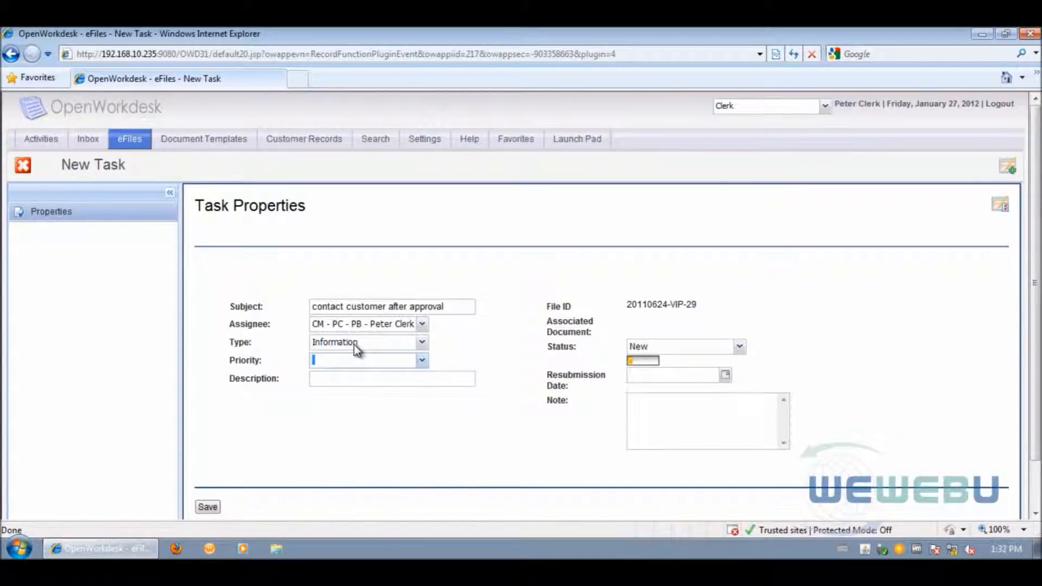
Step: Set Normal priority, describe it as asking for status, set resubmission to today (01/27/2012) and save the task
type("nor")
left_click(392, 379)
type("customer a")
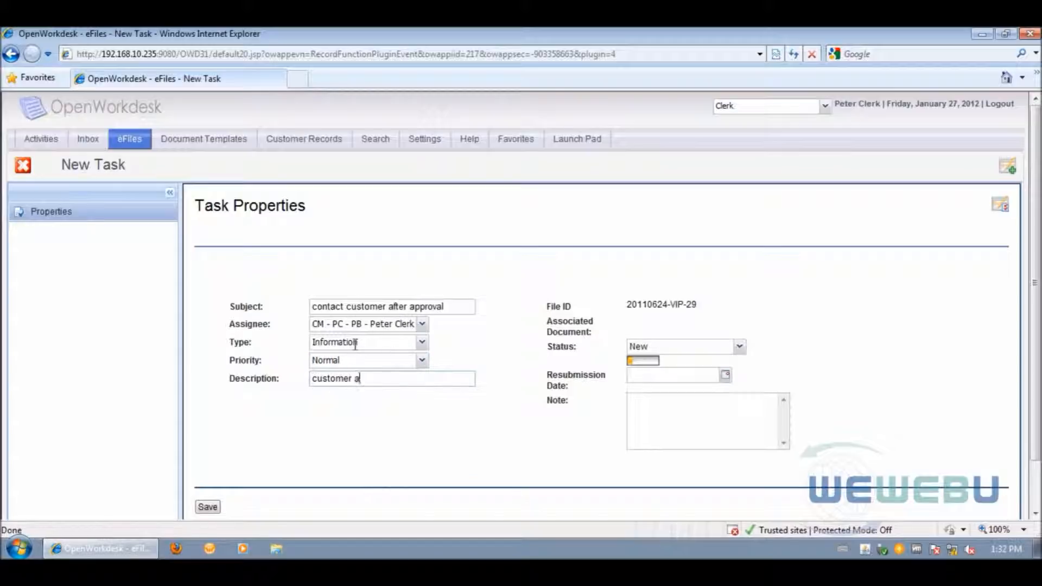
type("sked")
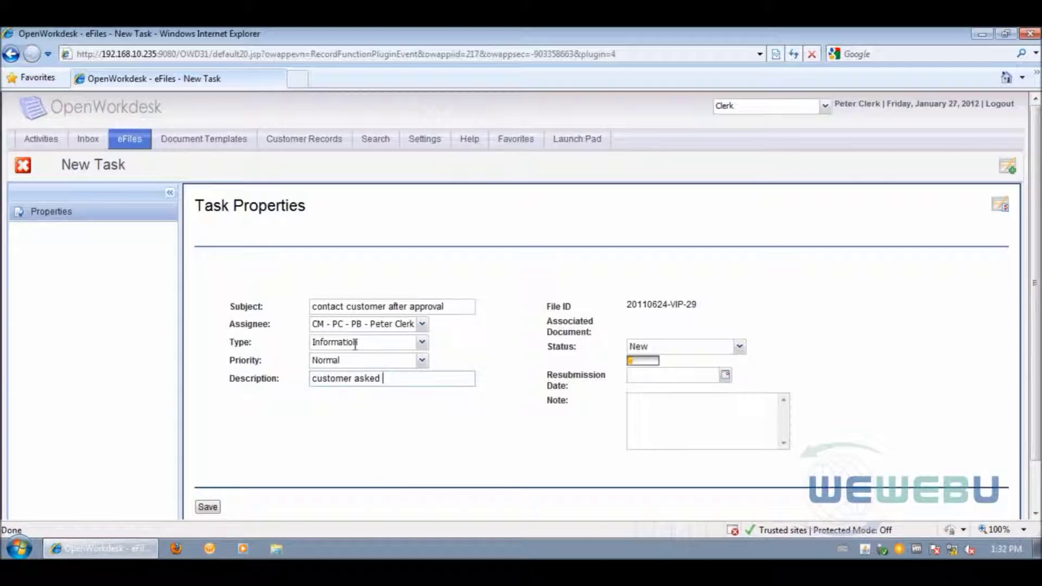
type("for status information")
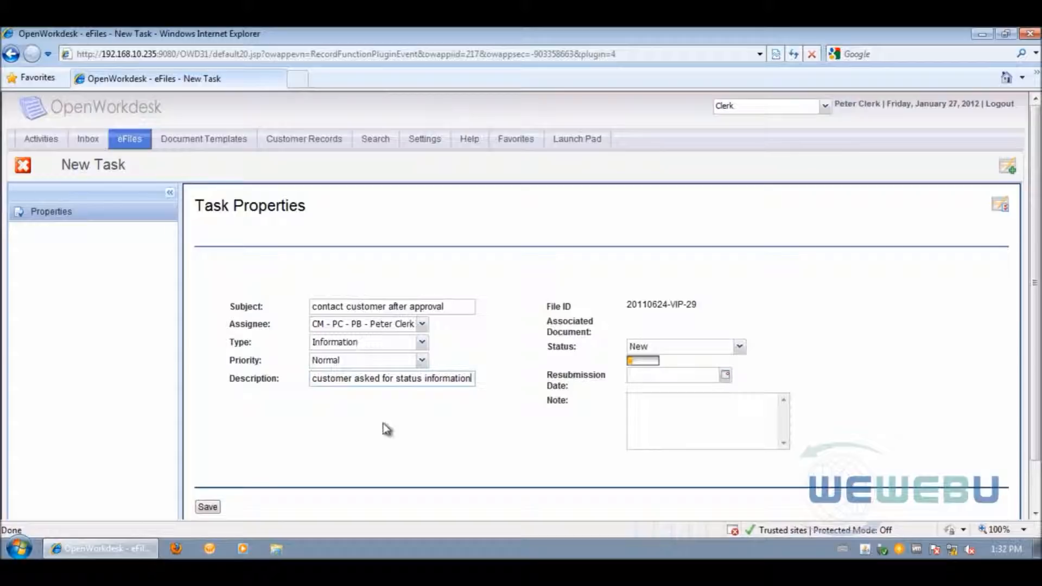
left_click(725, 374)
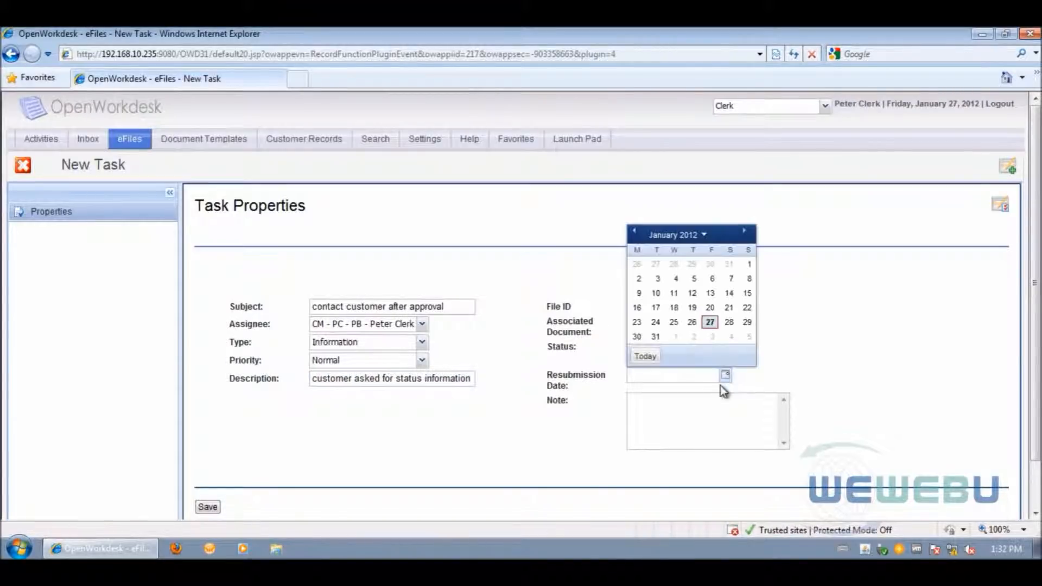
left_click(710, 321)
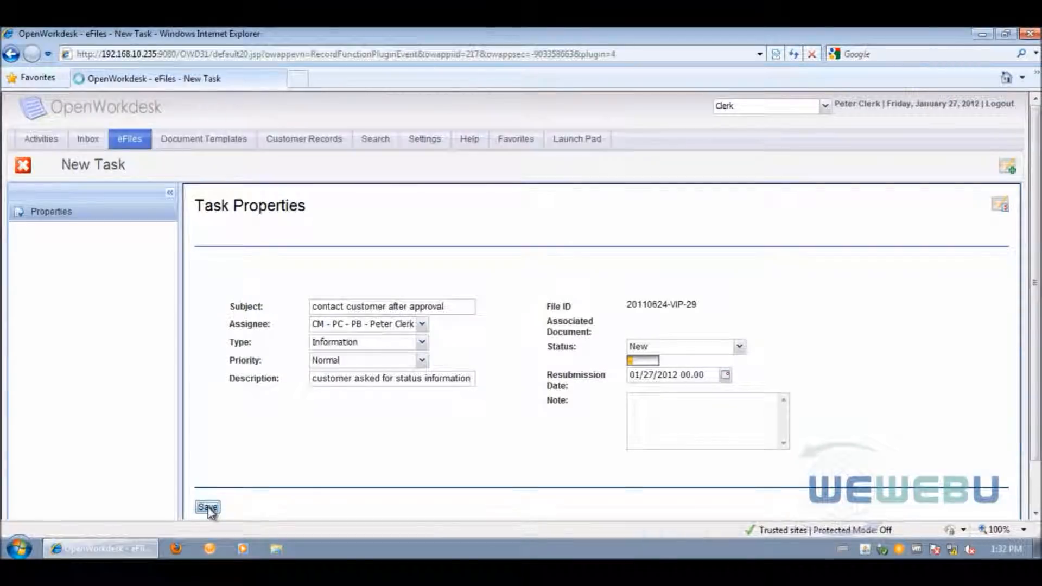
left_click(206, 507)
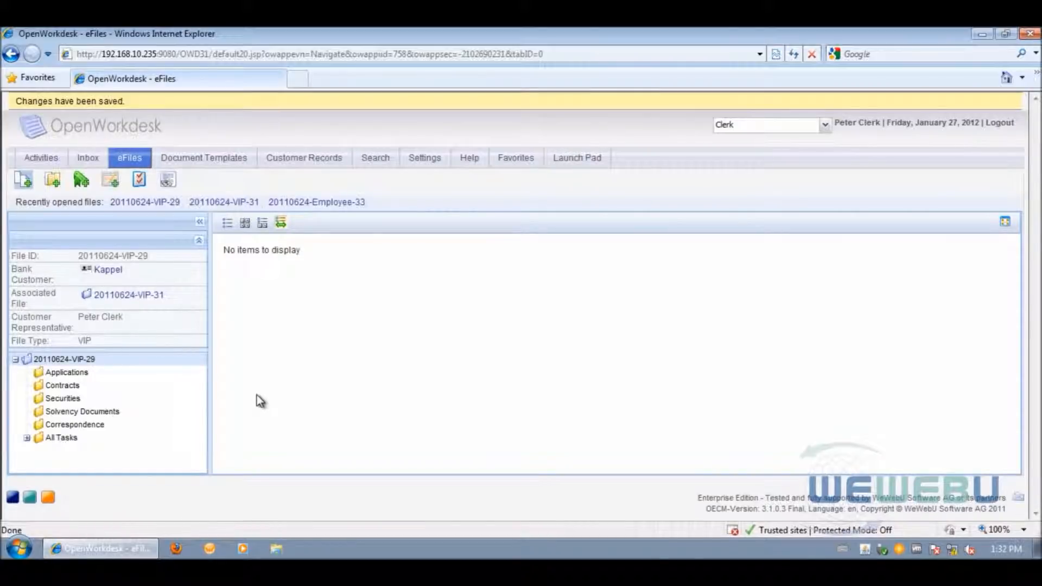
mouse_move(208, 386)
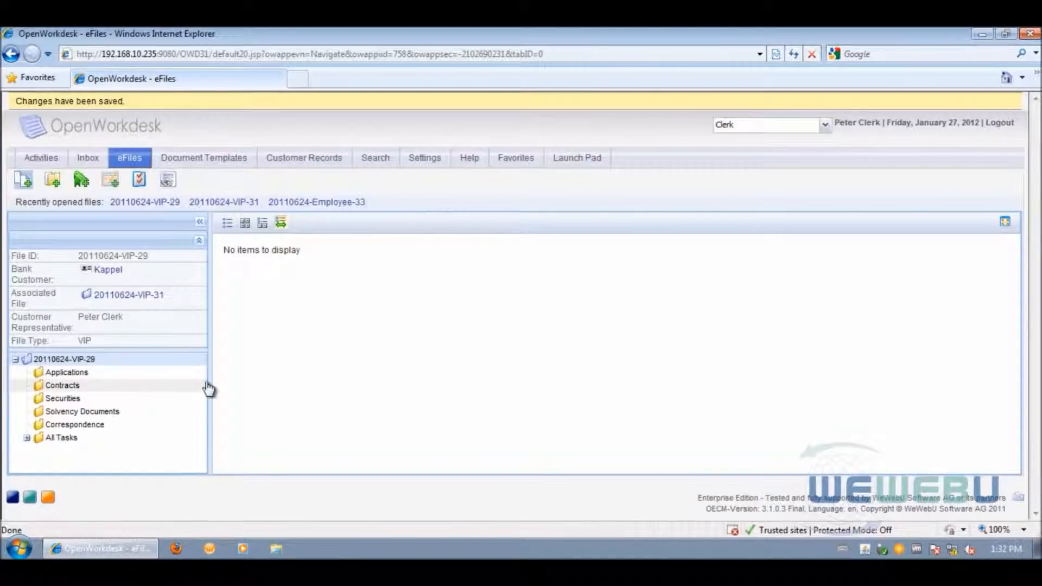